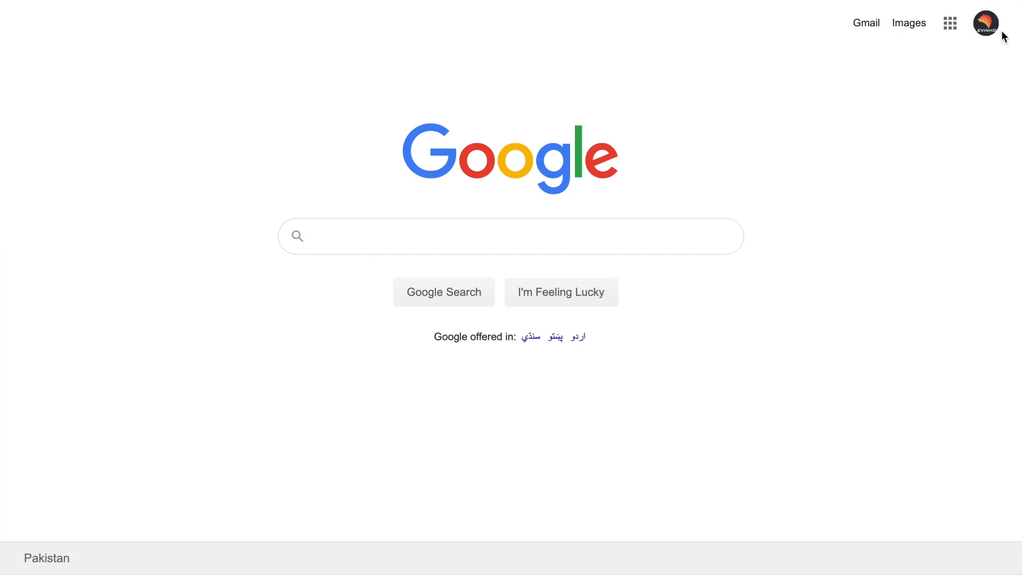
Open 'Manage your Google Account' from the Google Search profile menu
{"action": "left_click", "coordinate": [985, 23]}
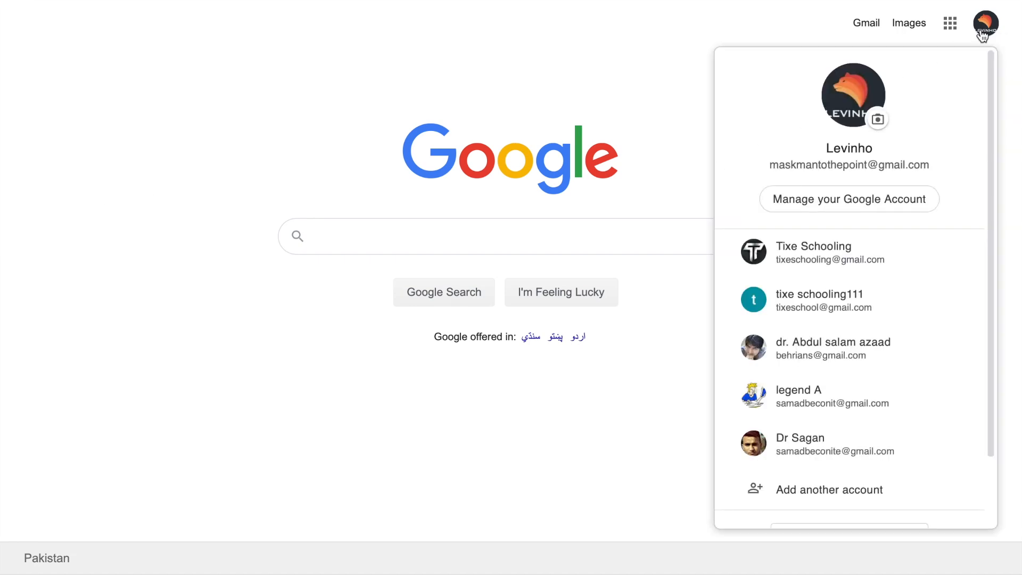
{"action": "mouse_move", "coordinate": [863, 134]}
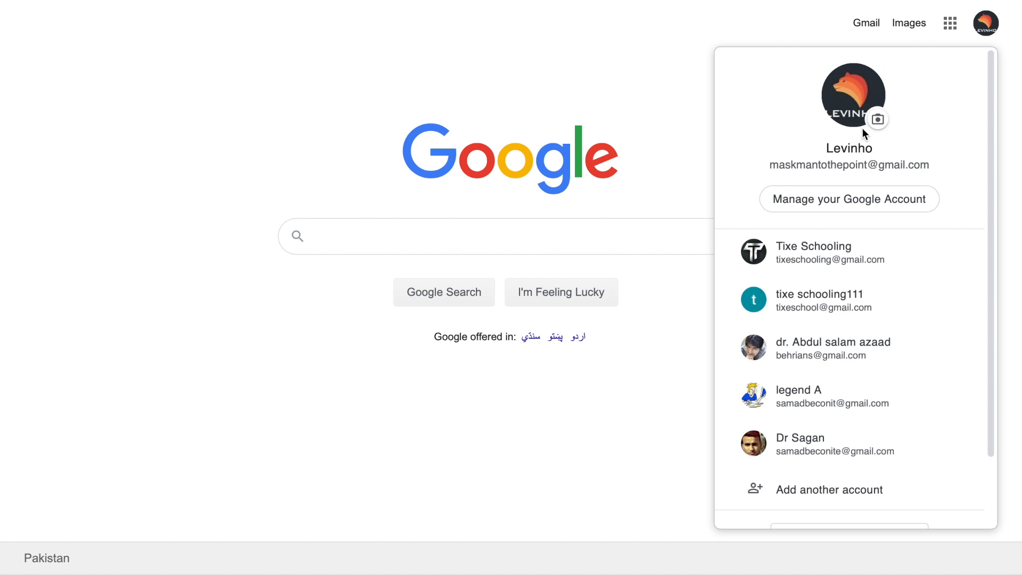
{"action": "mouse_move", "coordinate": [807, 186]}
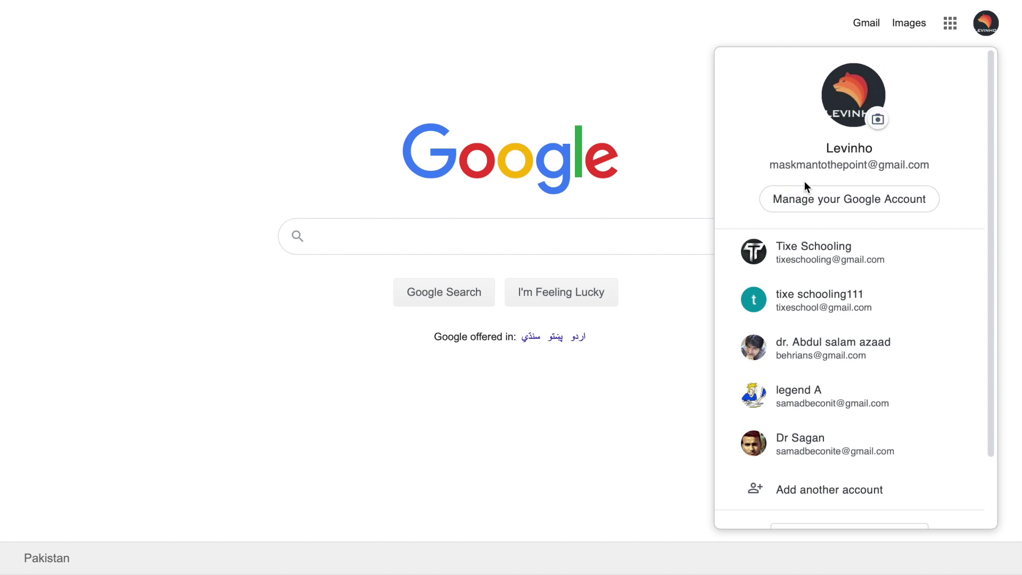
{"action": "left_click", "coordinate": [848, 199]}
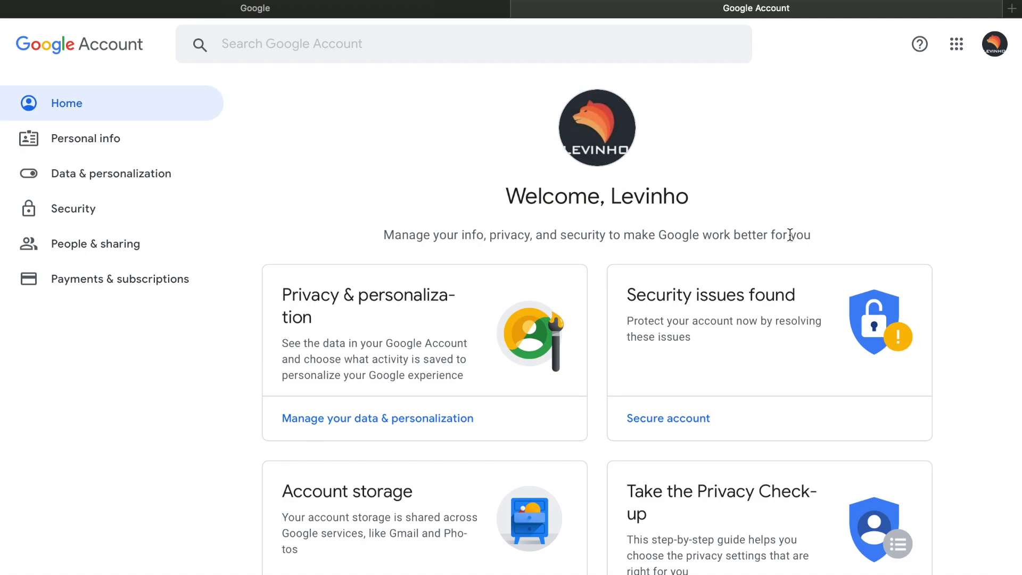
{"action": "mouse_move", "coordinate": [383, 396]}
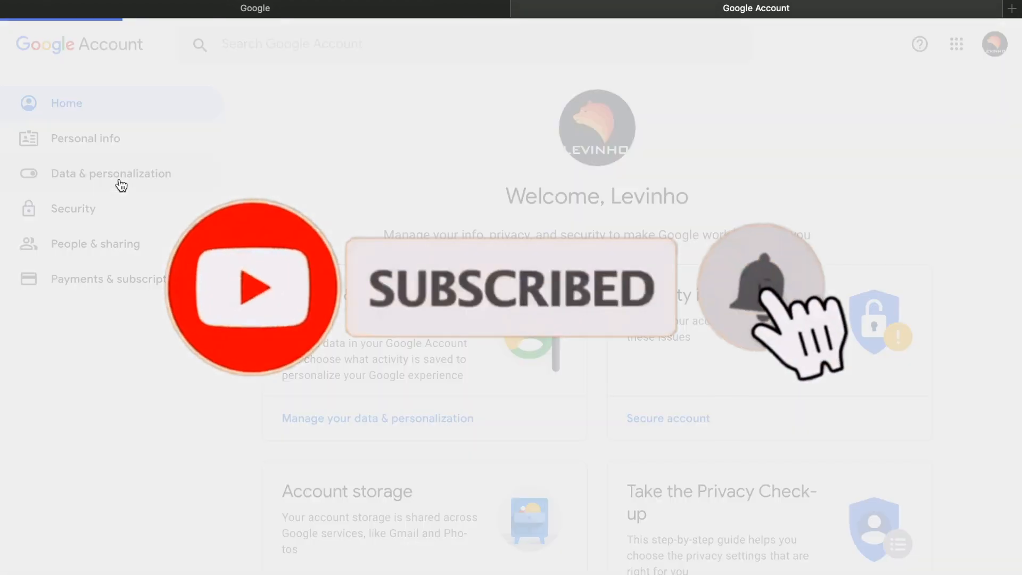
Show 'Download, delete, or make a plan for your data' under Data & personalization
{"action": "left_click", "coordinate": [110, 174]}
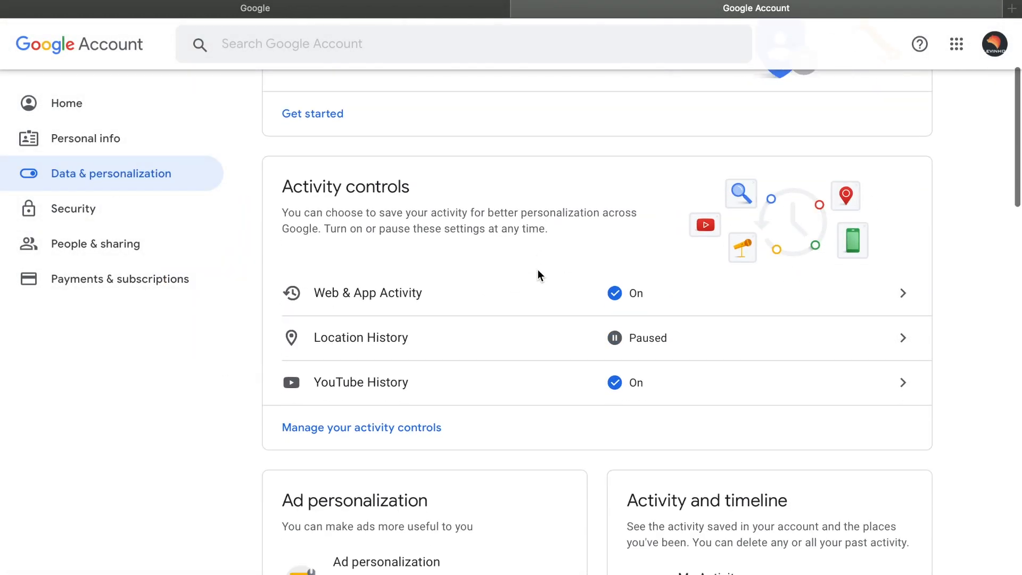
{"action": "scroll", "scroll_direction": "down", "scroll_amount": 3}
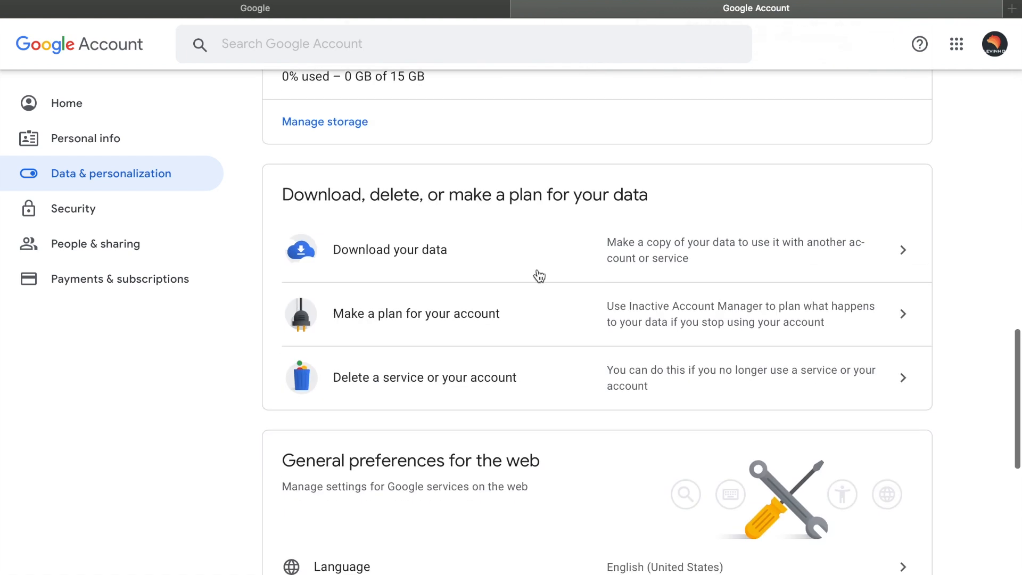
{"action": "scroll", "scroll_direction": "down", "scroll_amount": 3}
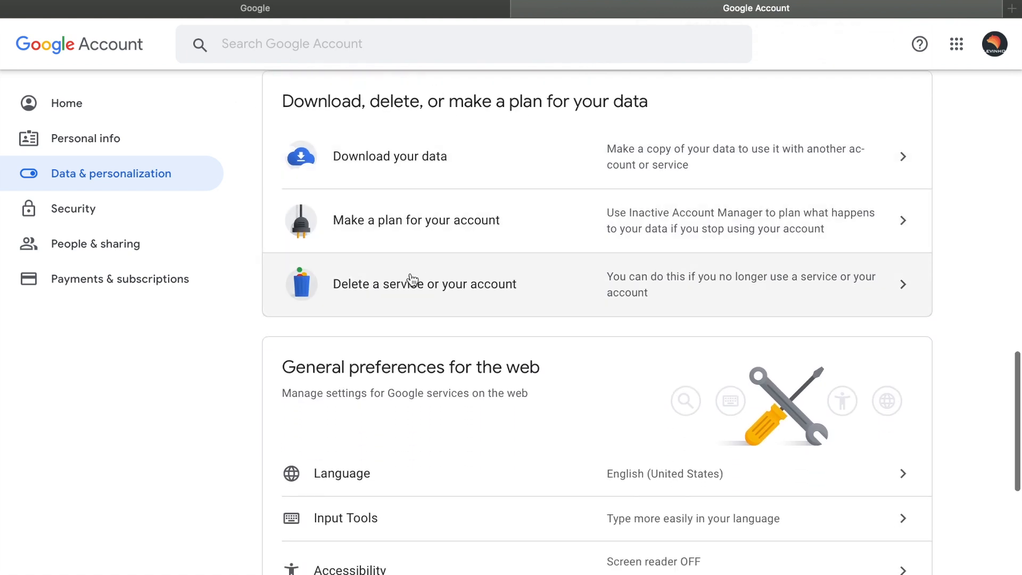
{"action": "mouse_move", "coordinate": [430, 304]}
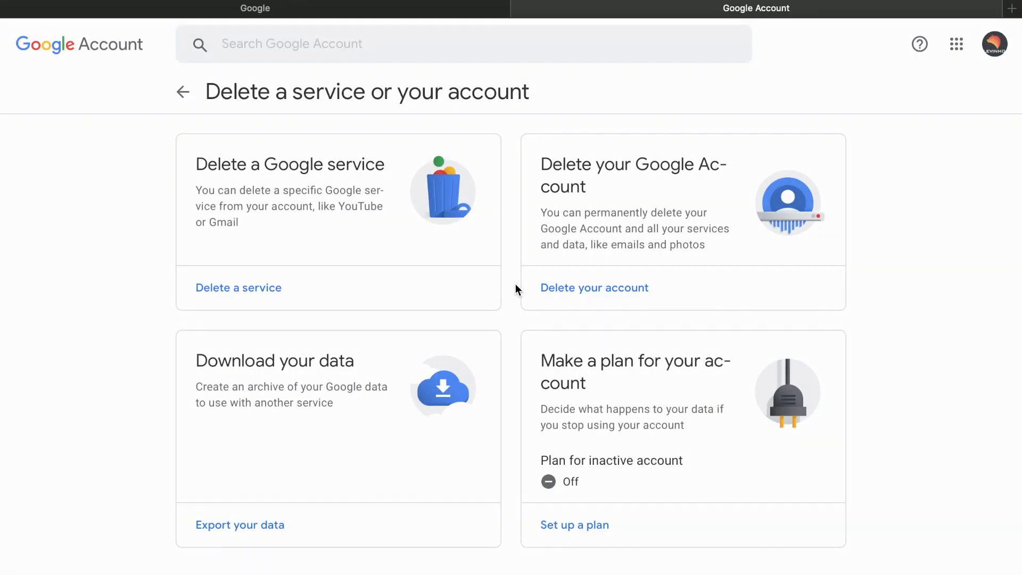
{"action": "mouse_move", "coordinate": [264, 143]}
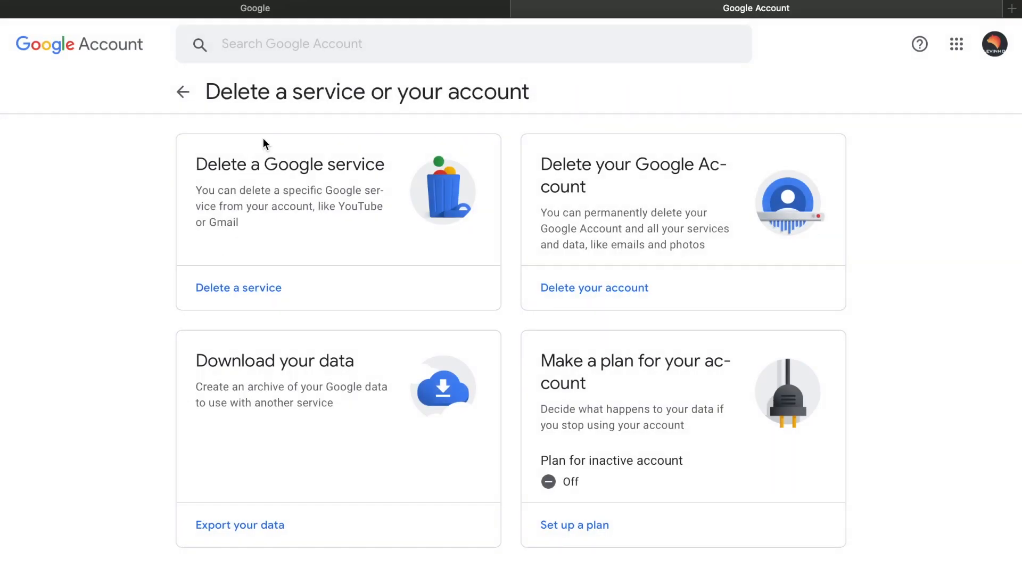
{"action": "mouse_move", "coordinate": [298, 186]}
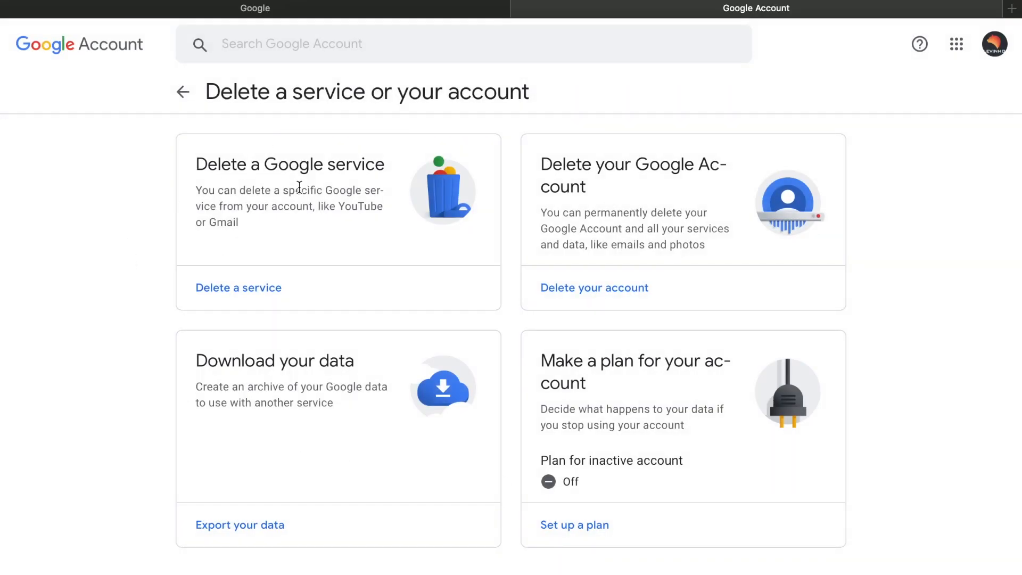
Choose 'Delete a service' under 'Delete a service or your account'
{"action": "double_click", "coordinate": [222, 222]}
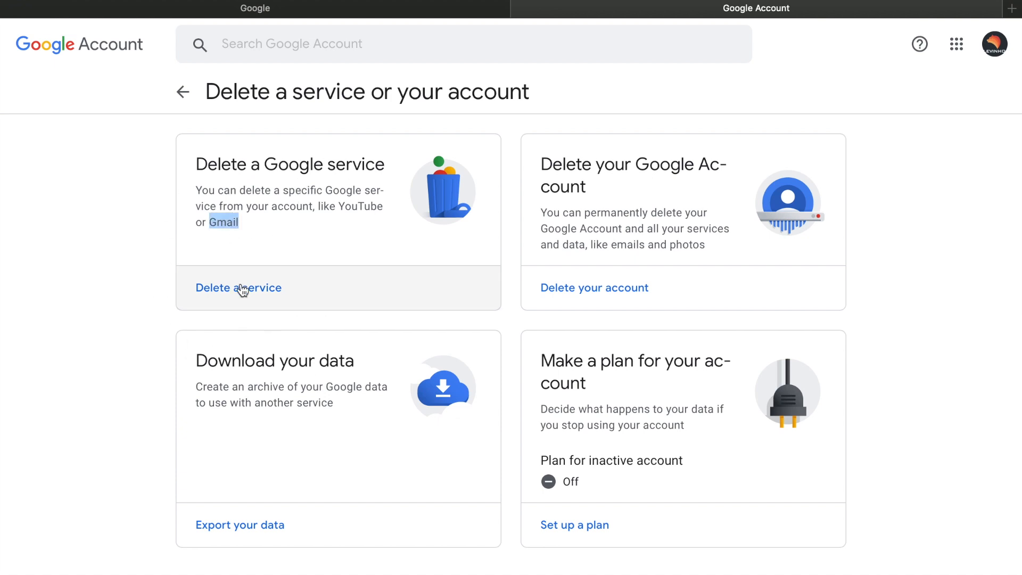
{"action": "left_click", "coordinate": [238, 288]}
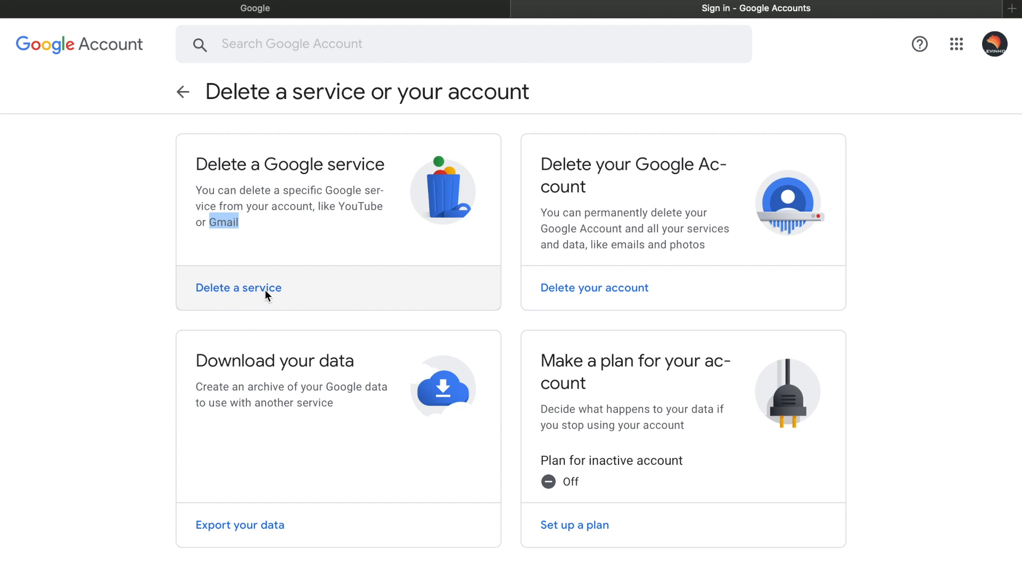
{"action": "left_click", "coordinate": [238, 287]}
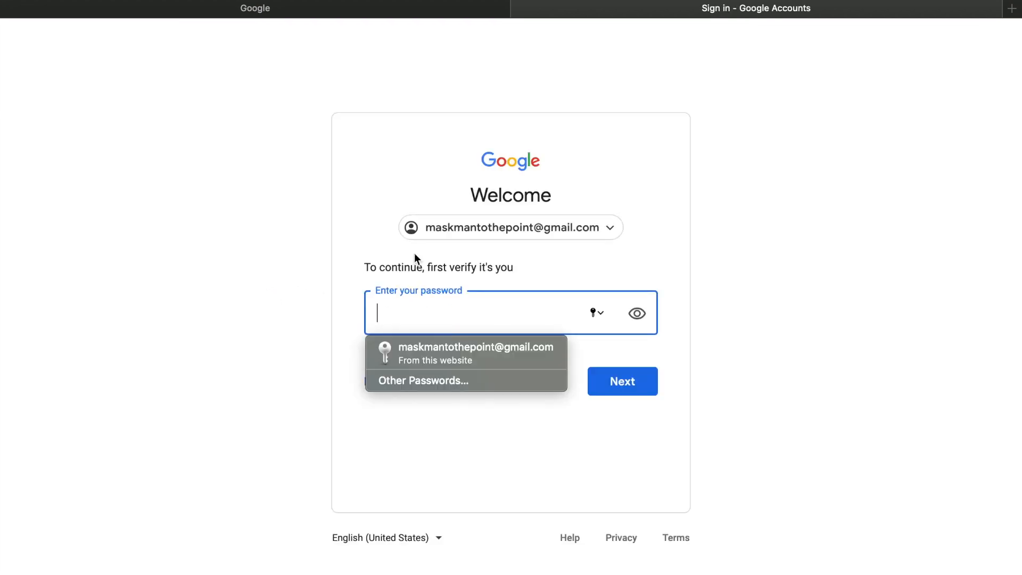
{"action": "mouse_move", "coordinate": [435, 313]}
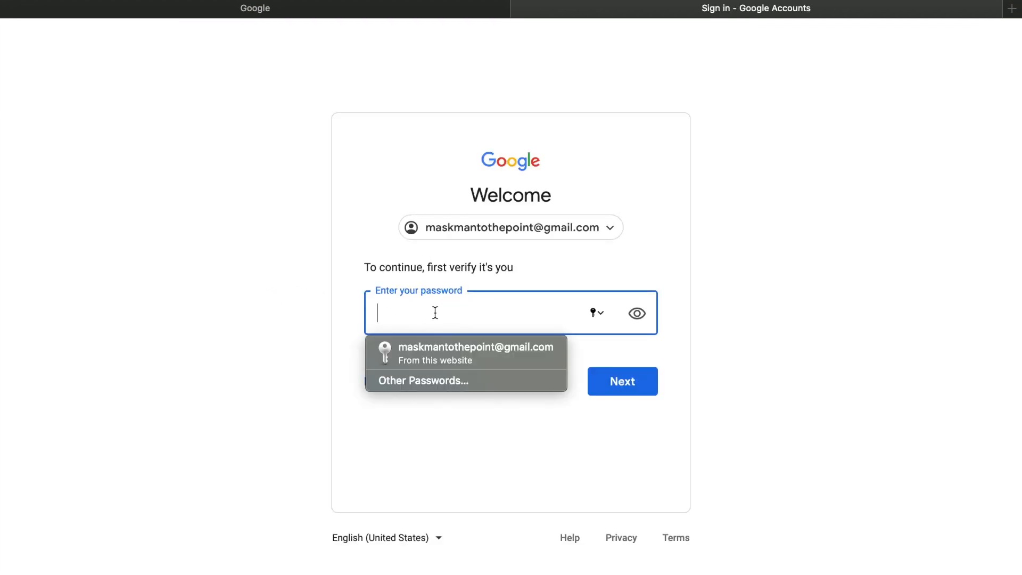
Verify identity with the saved account password to reach the service list
{"action": "left_click", "coordinate": [476, 346]}
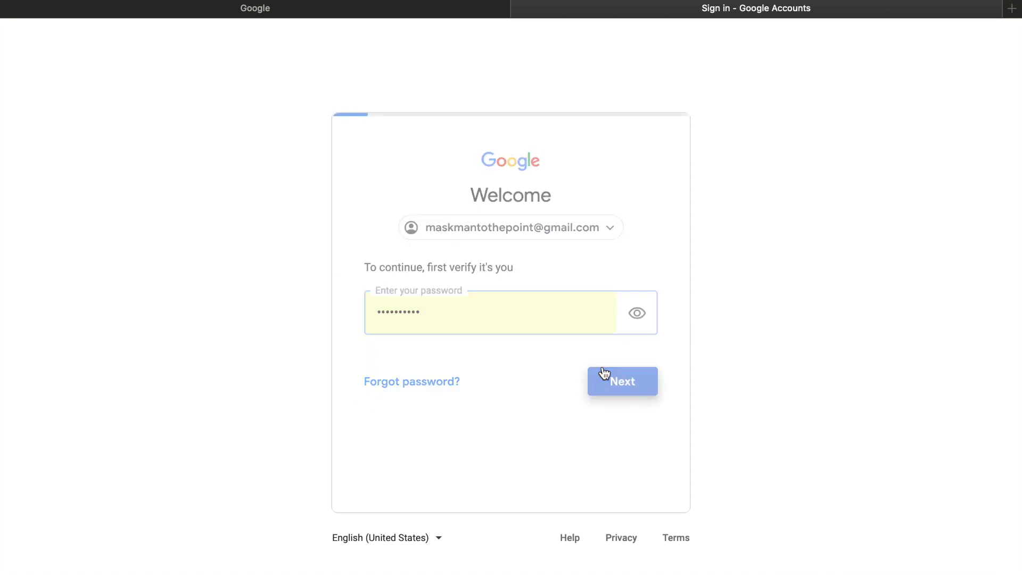
{"action": "left_click", "coordinate": [622, 382]}
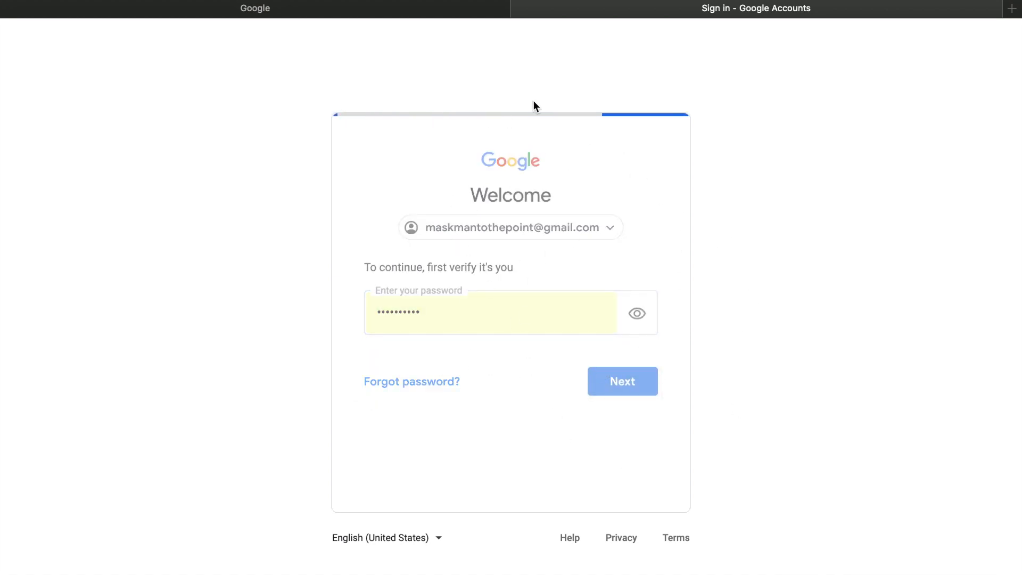
{"action": "left_click", "coordinate": [621, 381]}
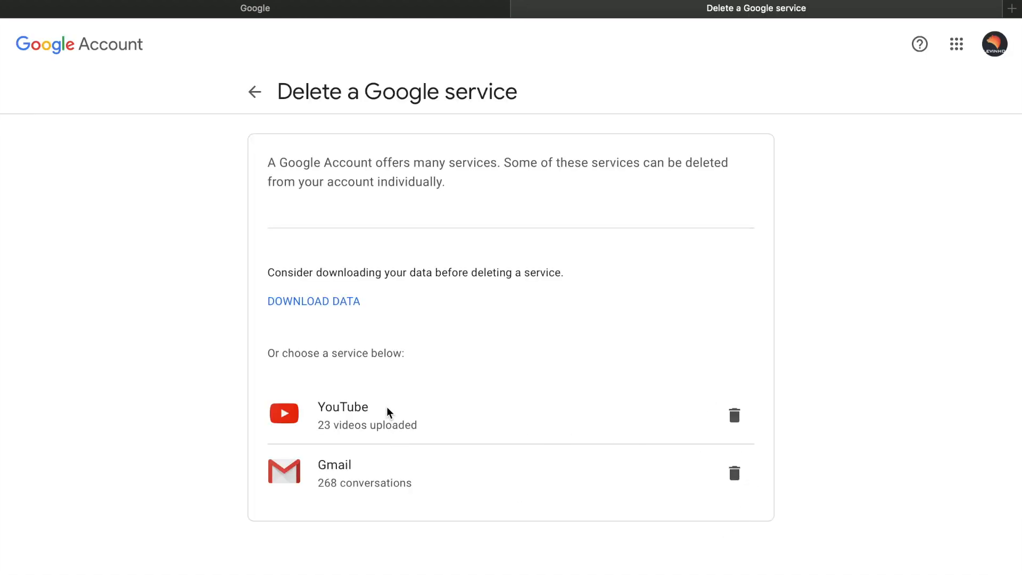
{"action": "double_click", "coordinate": [342, 407]}
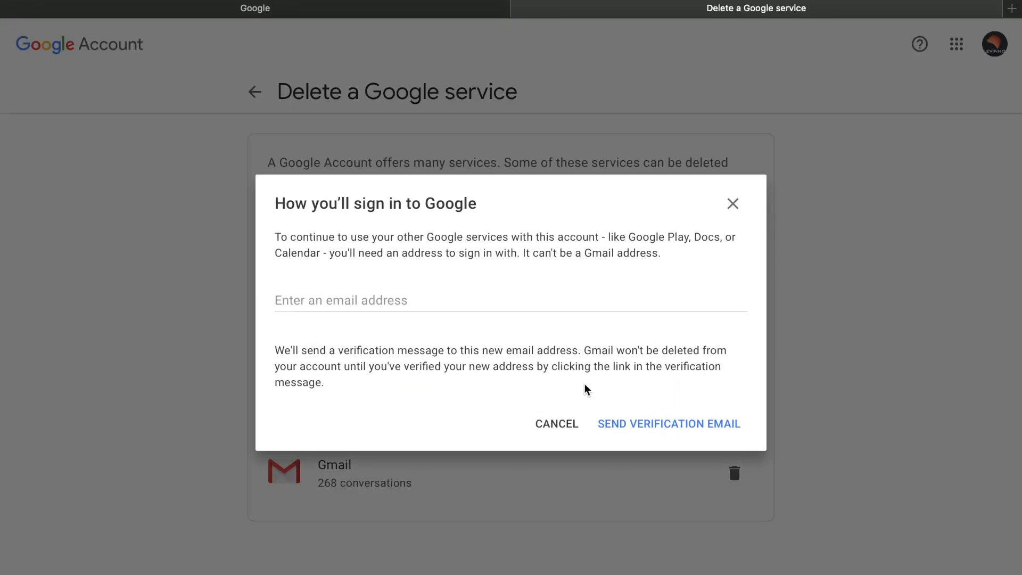
{"action": "left_click", "coordinate": [556, 423]}
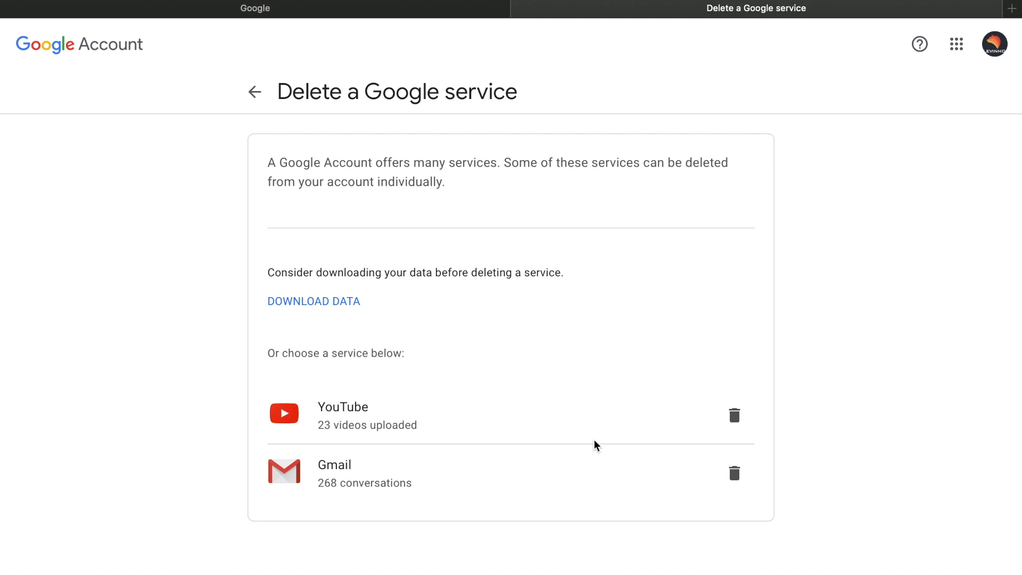
{"action": "mouse_move", "coordinate": [735, 476]}
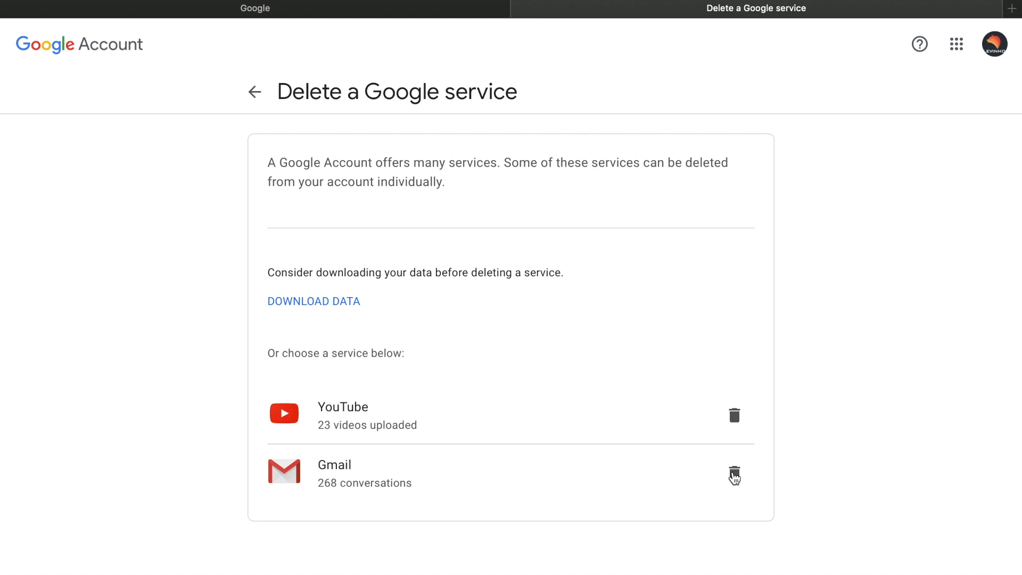
Start deleting Gmail via its trash icon to open 'How you'll sign in to Google'
{"action": "left_click", "coordinate": [734, 473]}
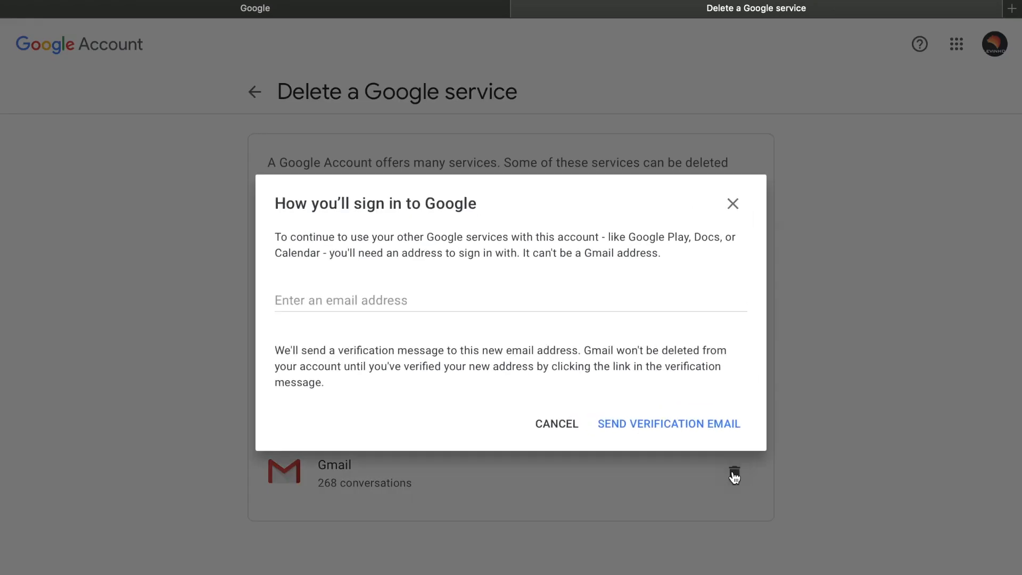
{"action": "mouse_move", "coordinate": [398, 300]}
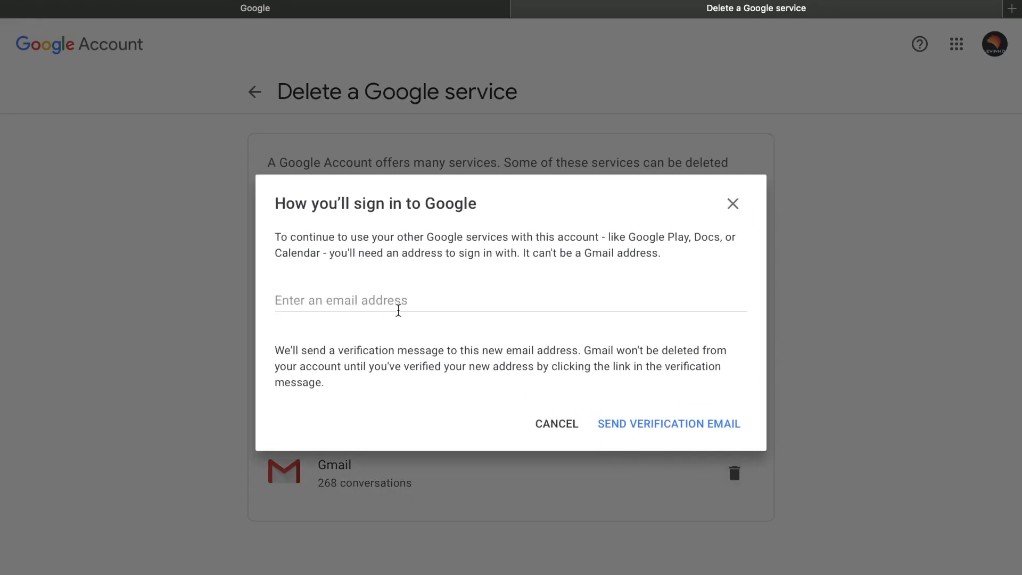
{"action": "mouse_move", "coordinate": [662, 424]}
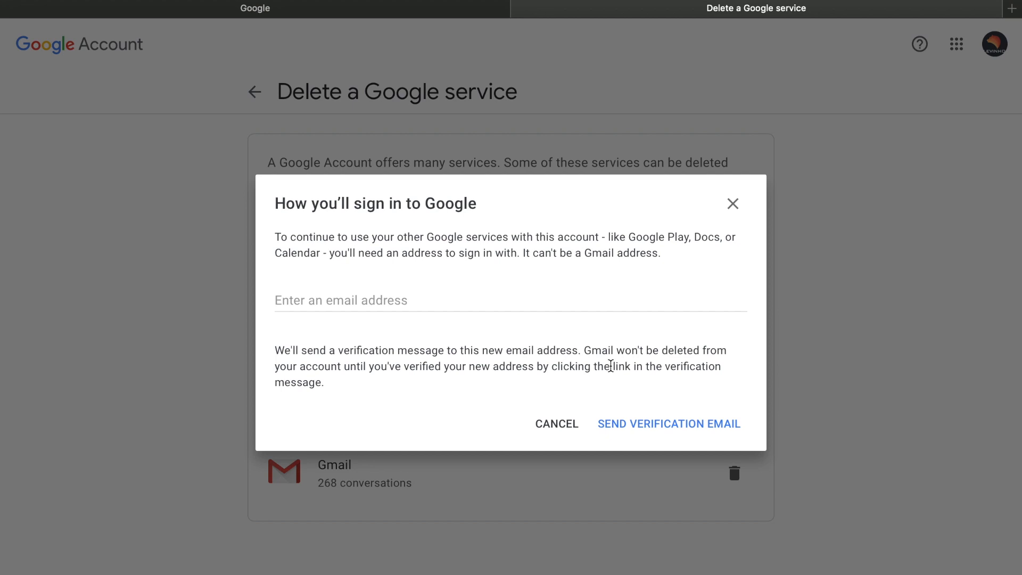
{"action": "mouse_move", "coordinate": [760, 268]}
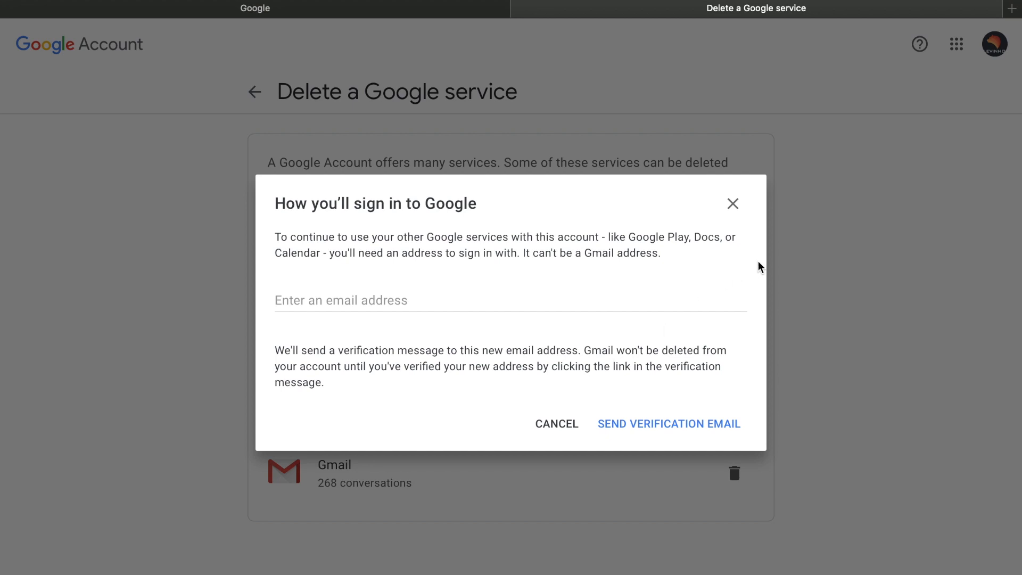
{"action": "mouse_move", "coordinate": [732, 204]}
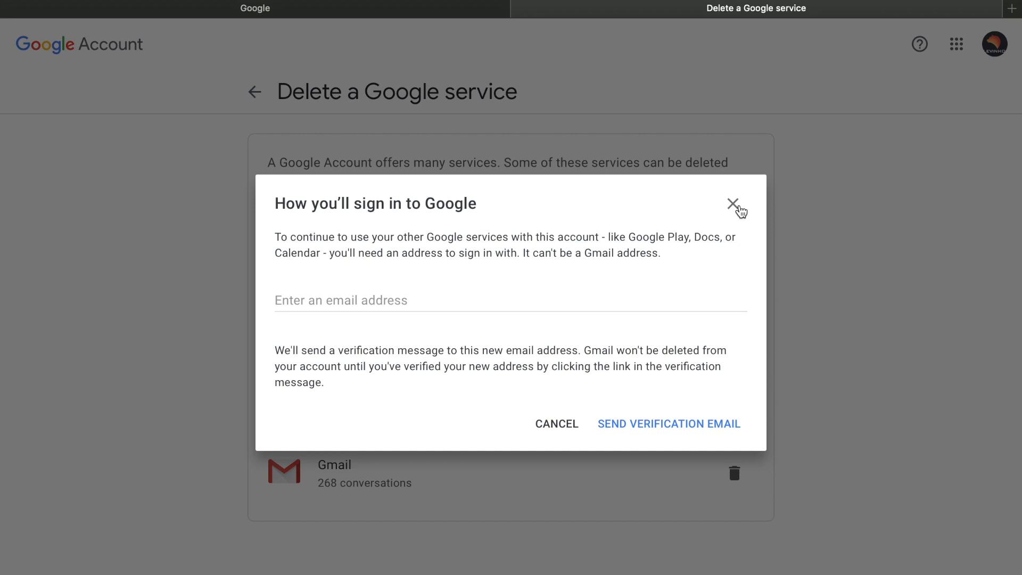